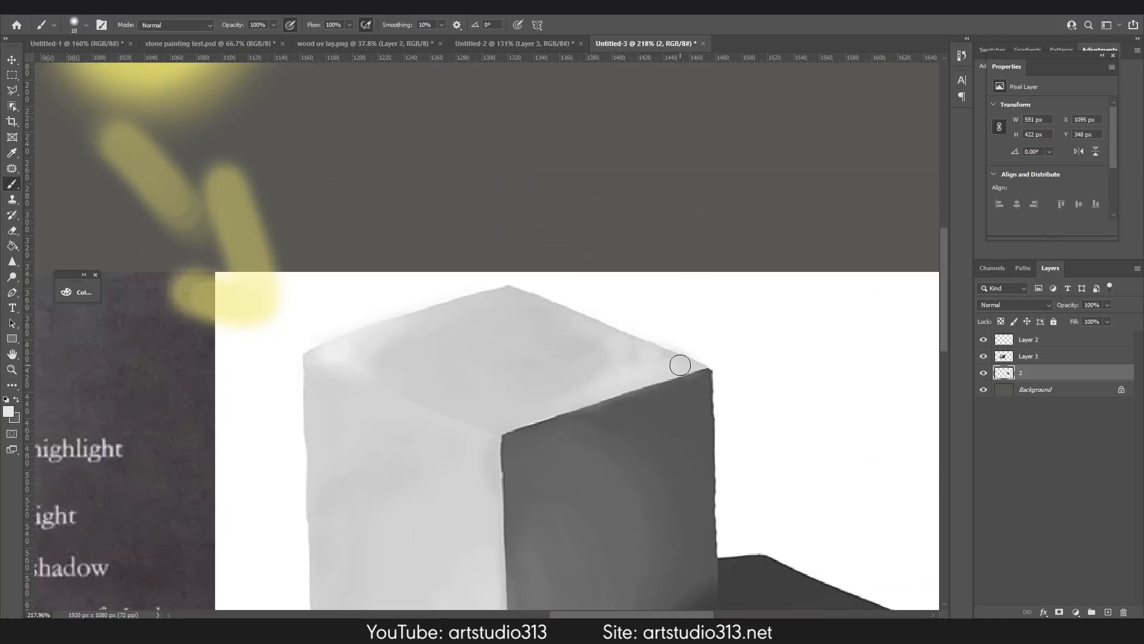
- Paint a thin green moss stroke along the grey stone tile's diagonal crack
left_click_drag(679, 365, 597, 383)
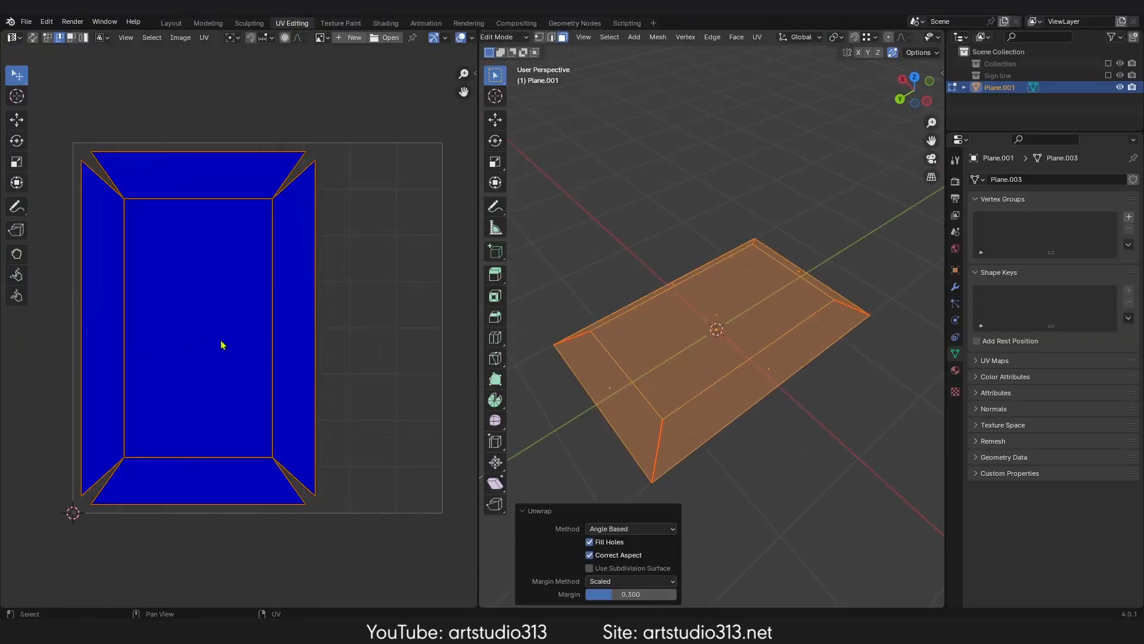
left_click(341, 23)
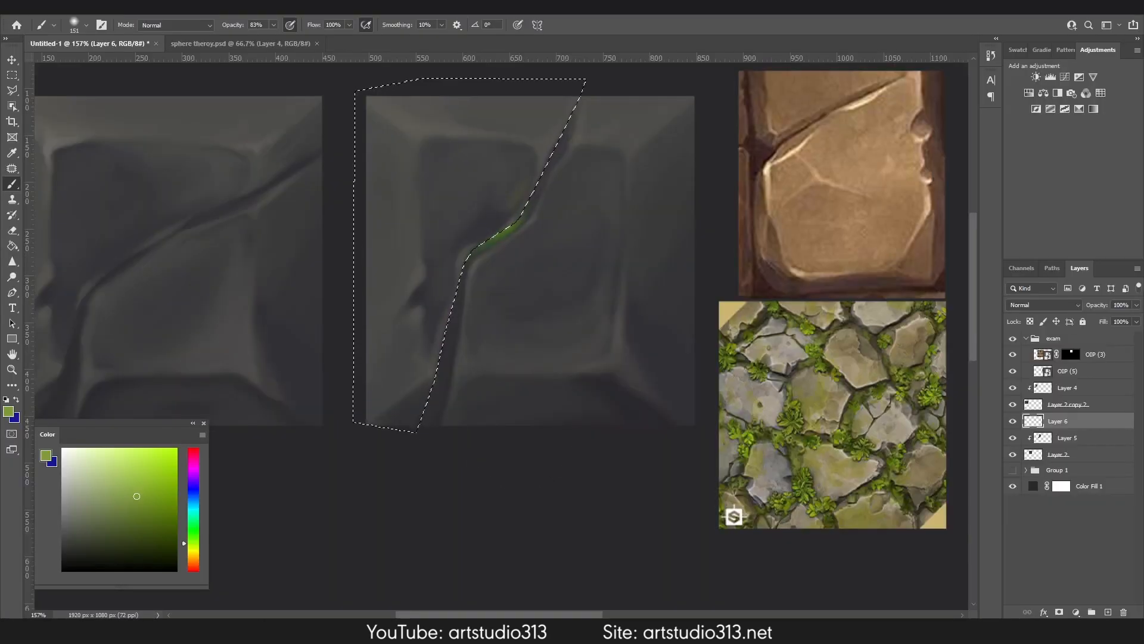
- Extend the moss along the crack, then brighten the middle plank's highlights with Levels
left_click_drag(496, 234, 516, 153)
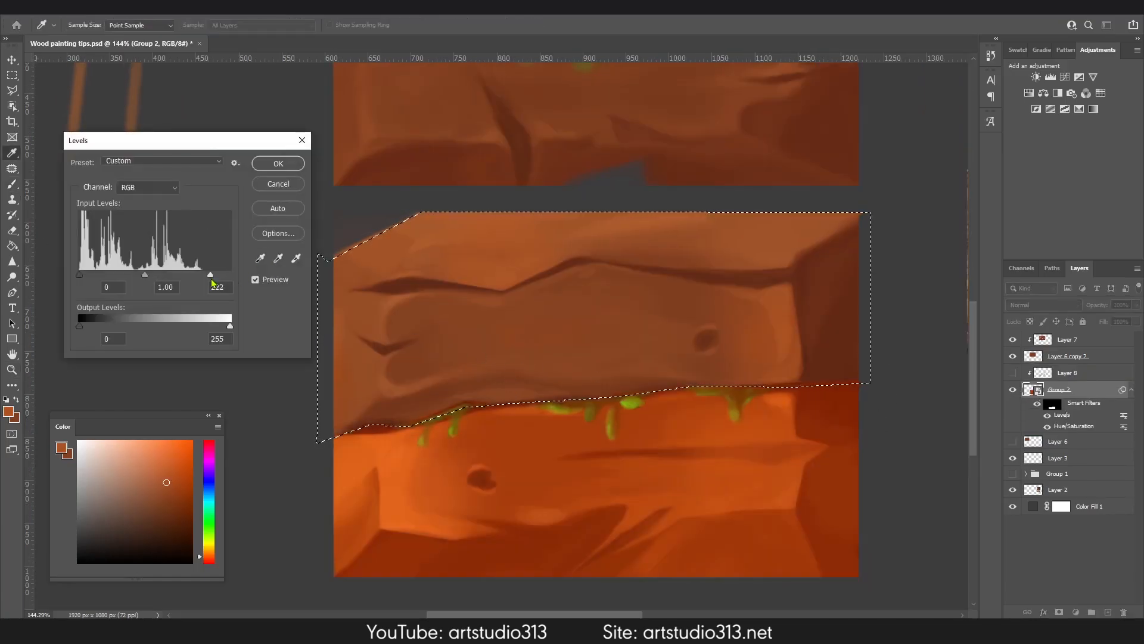
left_click_drag(211, 273, 221, 274)
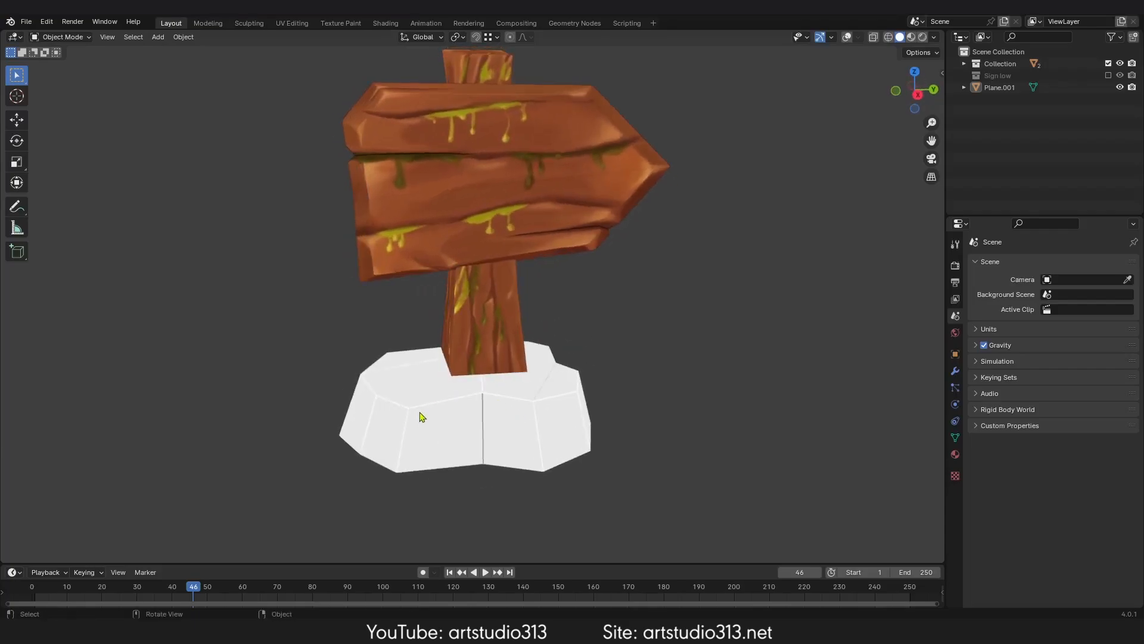
- Switch through Blender workspaces to Shading and rotate the viewport HDRI to about -6°
left_click(291, 22)
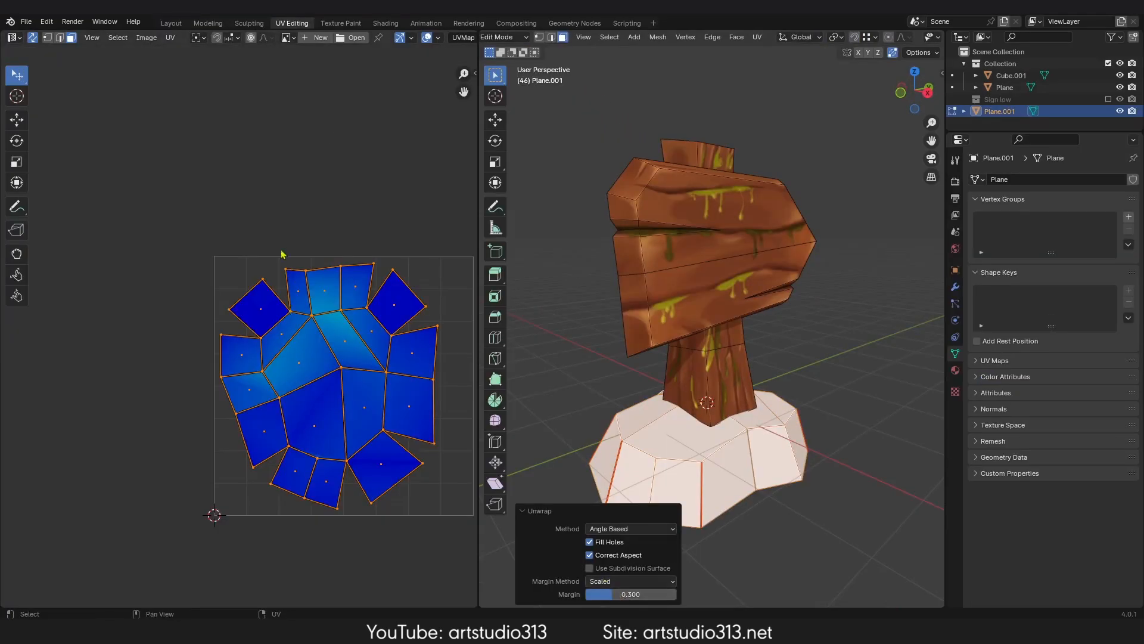
left_click(339, 23)
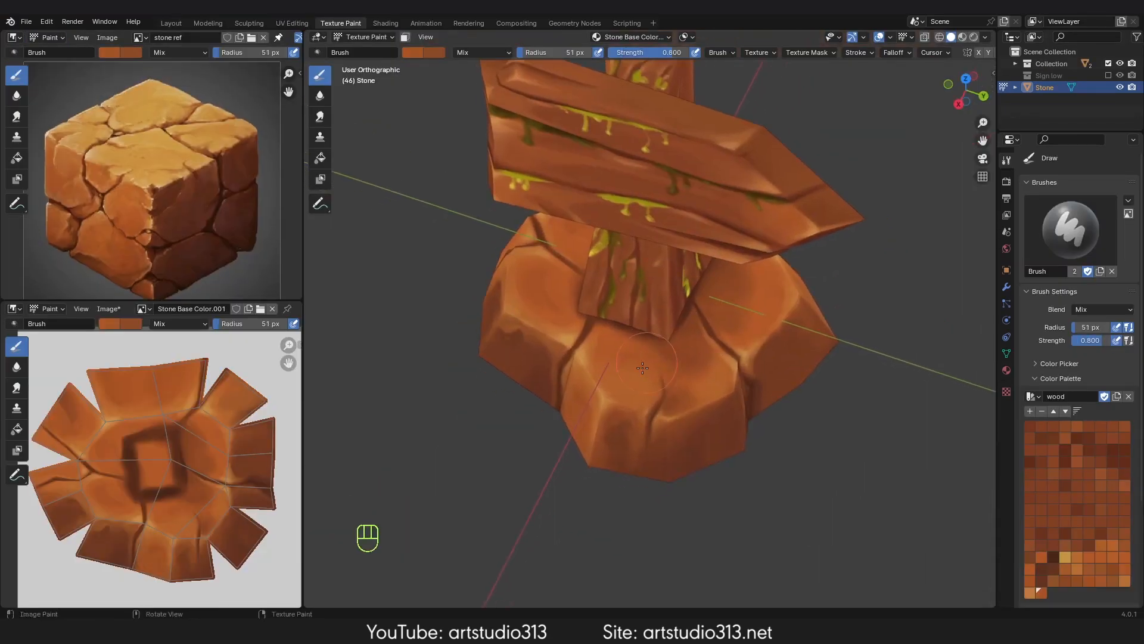
left_click(385, 22)
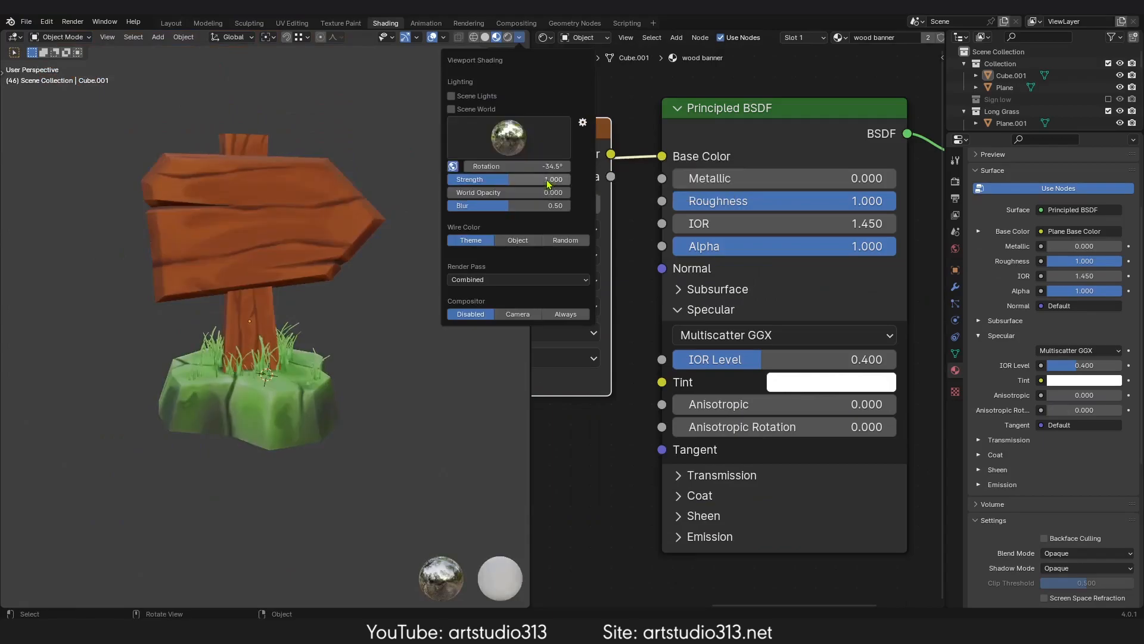
left_click_drag(533, 165, 555, 166)
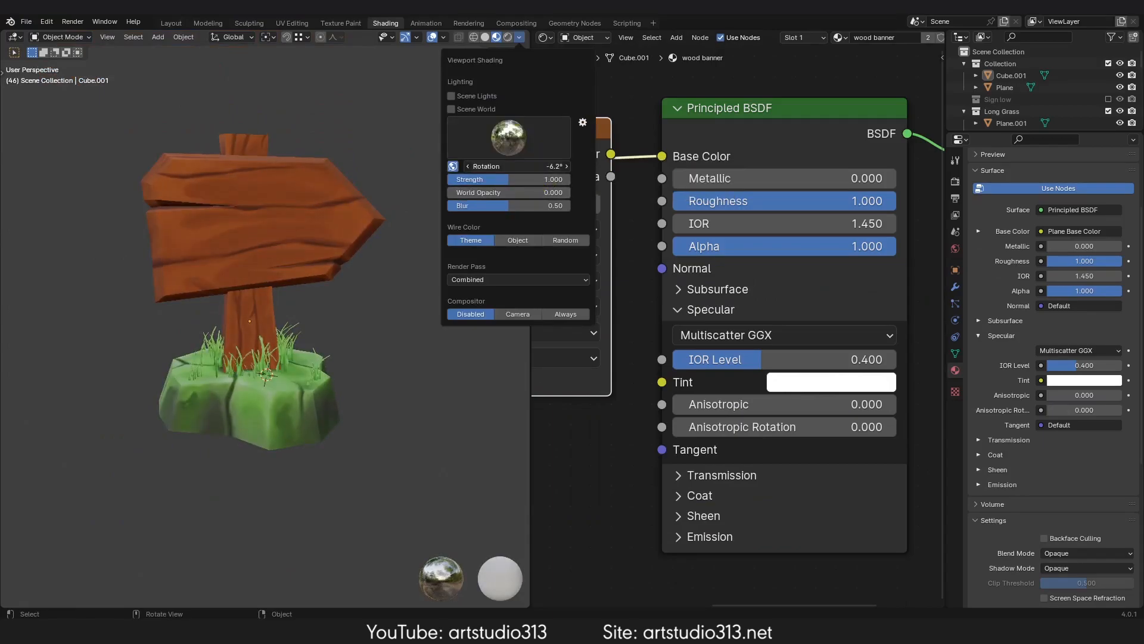